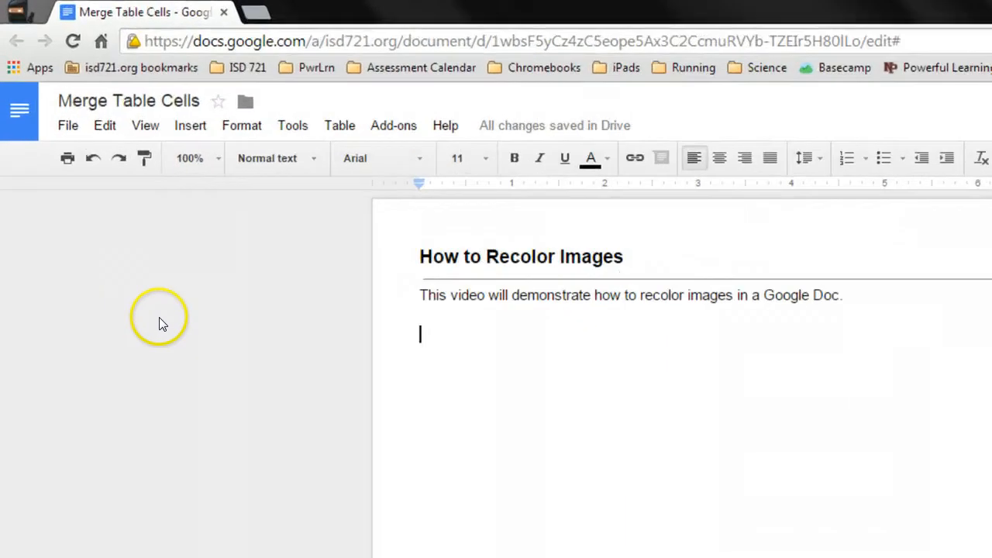
# Step: Open the Insert image window for the 'How to Recolor Images' document
pyautogui.click(190, 125)
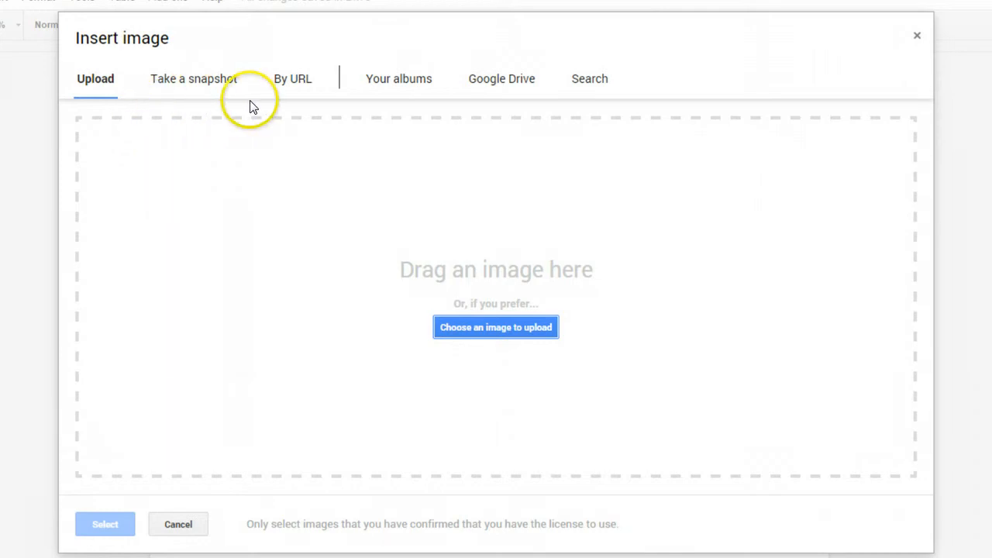
pyautogui.moveTo(589, 79)
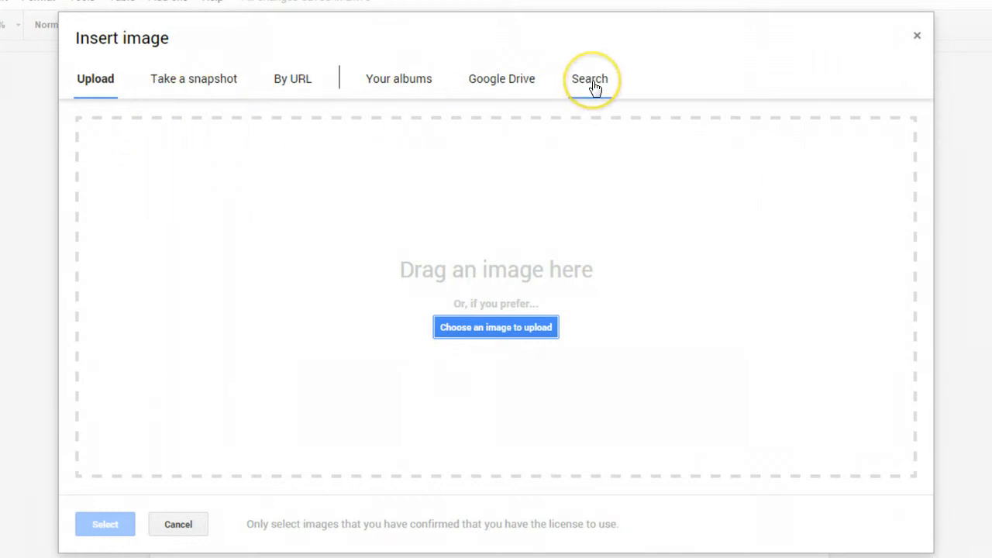
# Step: Search the web for 'science' images and pick the green open science flask
pyautogui.click(589, 78)
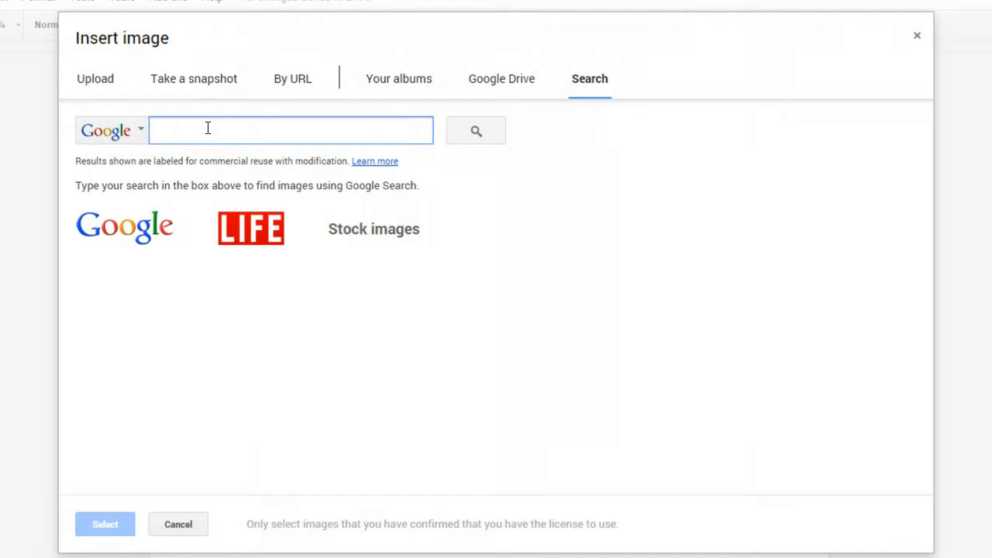
pyautogui.write('science')
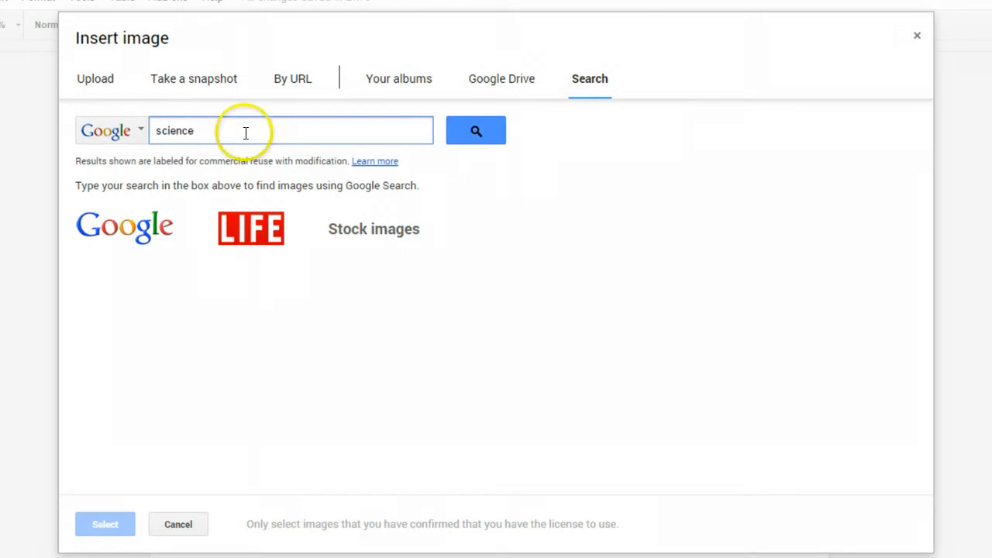
pyautogui.click(475, 130)
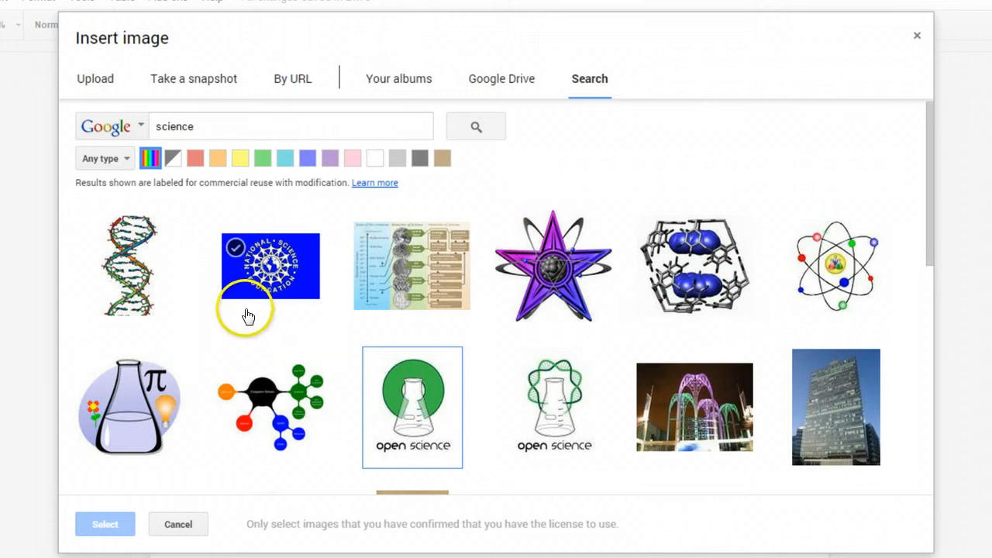
pyautogui.scroll(-3)
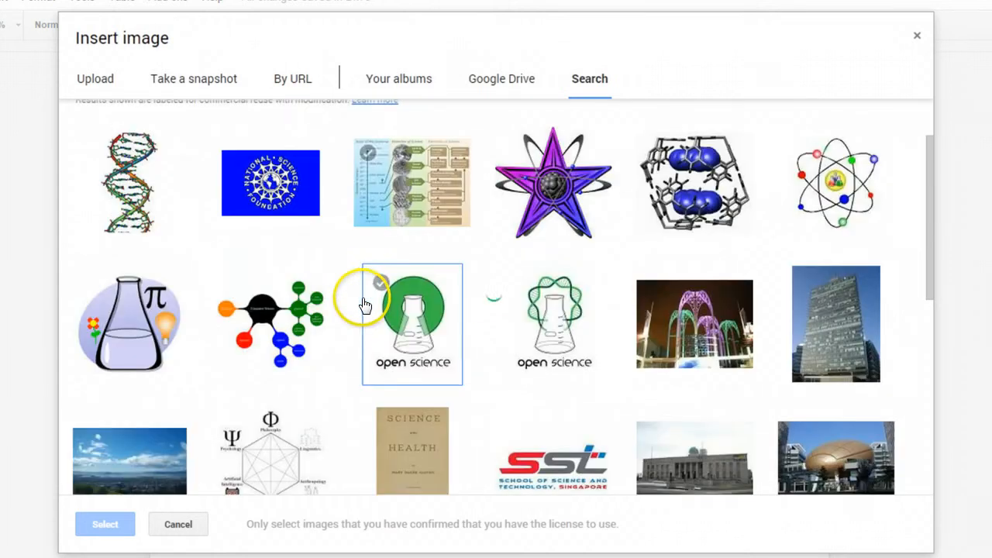
pyautogui.click(411, 323)
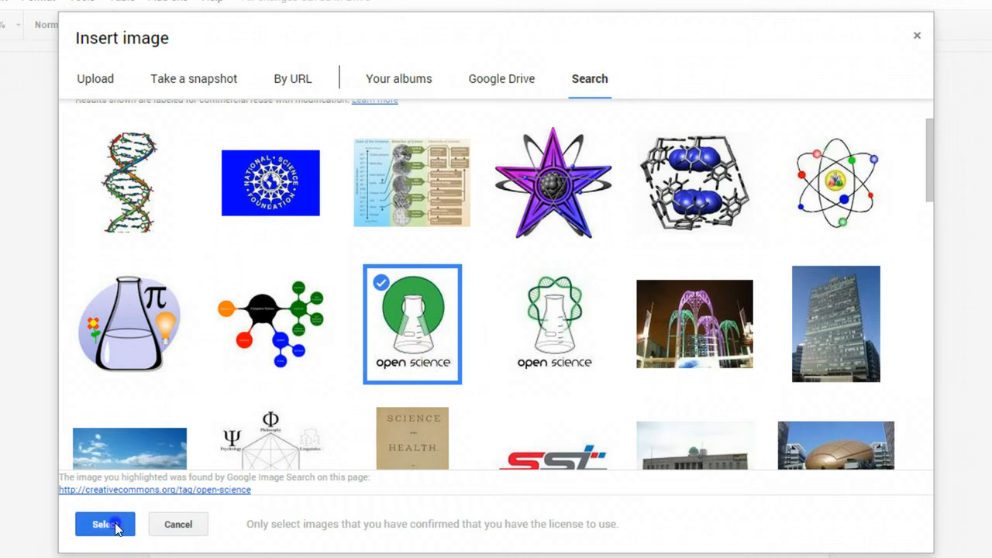
# Step: Insert the flask image and drag it to the top right beside the intro text
pyautogui.click(101, 523)
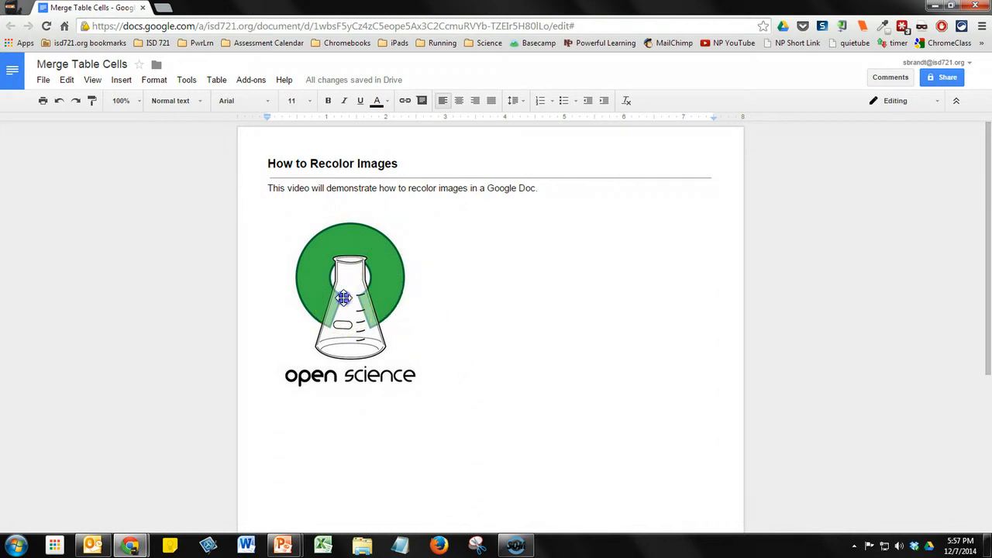
pyautogui.click(349, 299)
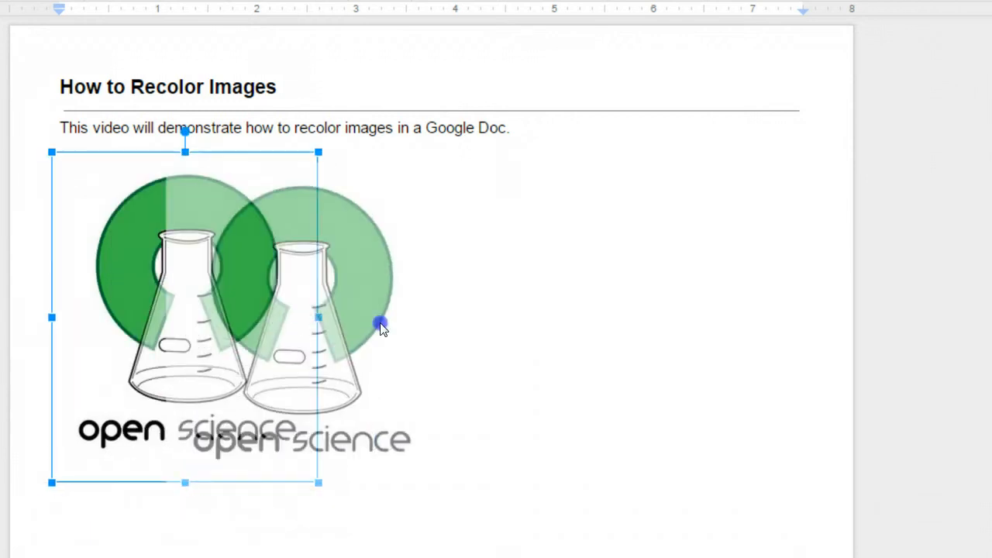
pyautogui.moveTo(379, 326); pyautogui.dragTo(527, 438)
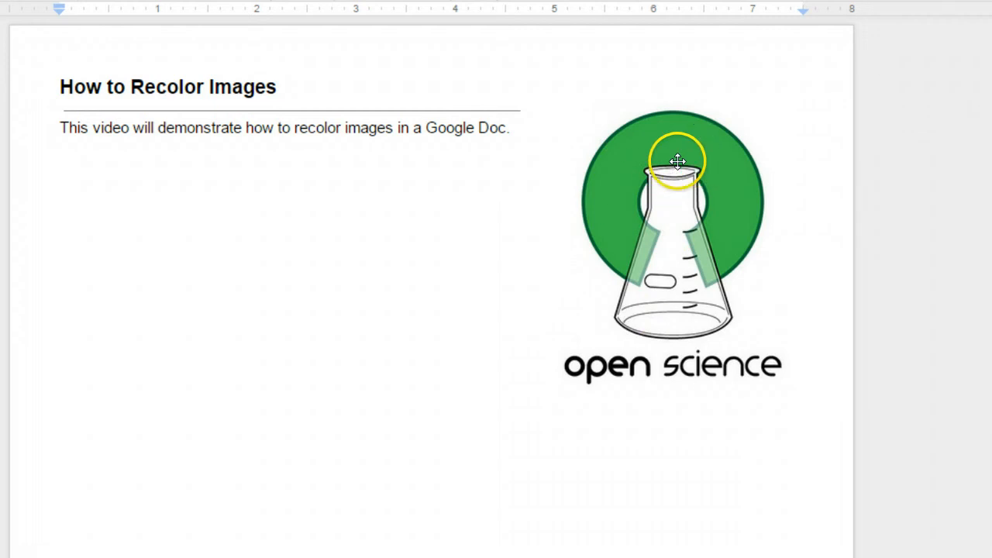
pyautogui.moveTo(673, 233)
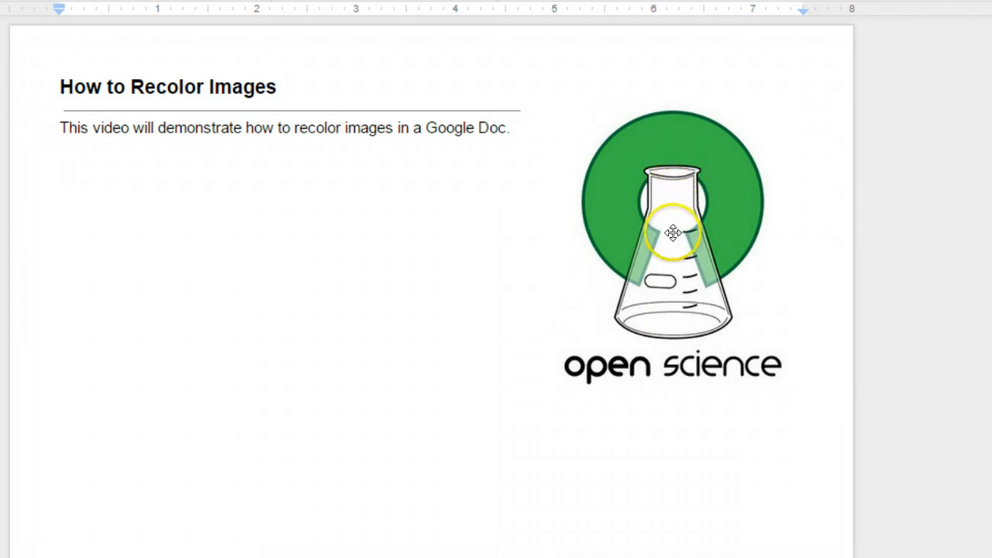
pyautogui.click(672, 232)
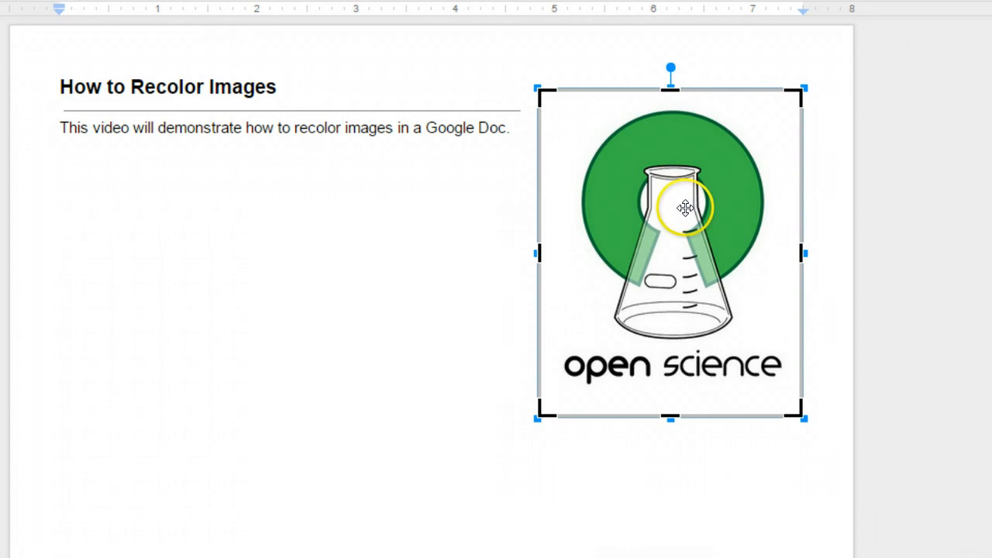
pyautogui.moveTo(744, 158)
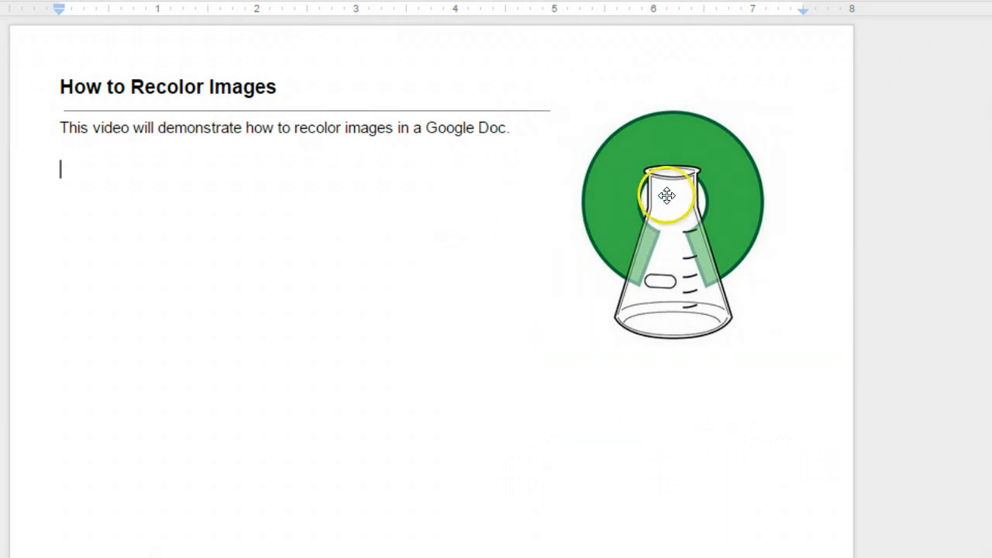
# Step: Open Image options for the cropped flask picture from its right-click menu
pyautogui.rightClick(666, 195)
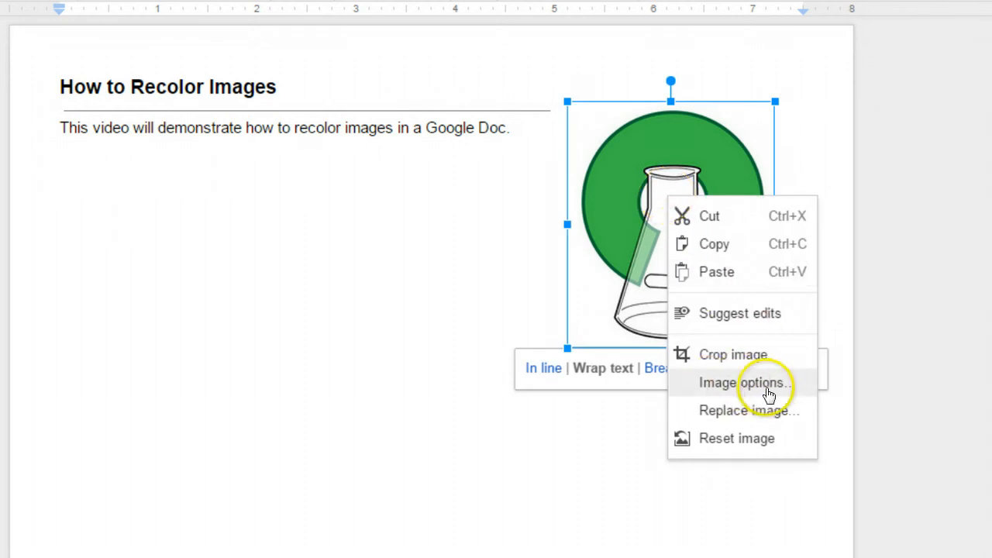
pyautogui.click(745, 382)
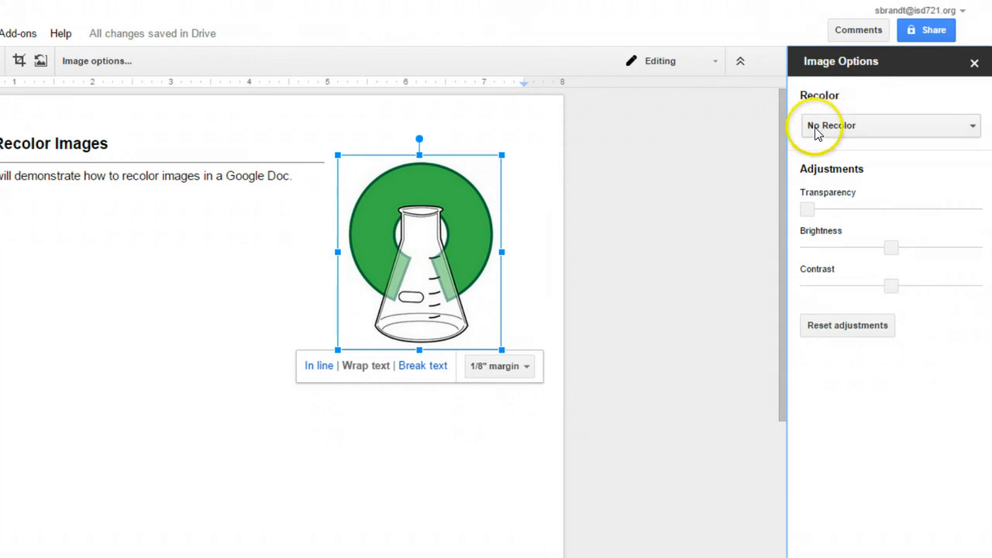
pyautogui.moveTo(858, 135)
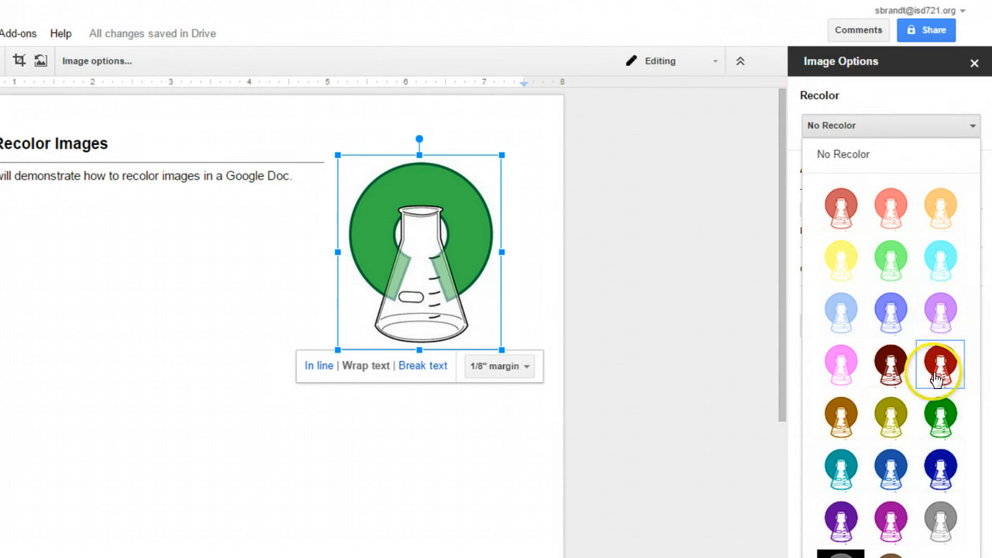
# Step: Recolor the flask image with the Dark 2 dark red setting
pyautogui.click(938, 366)
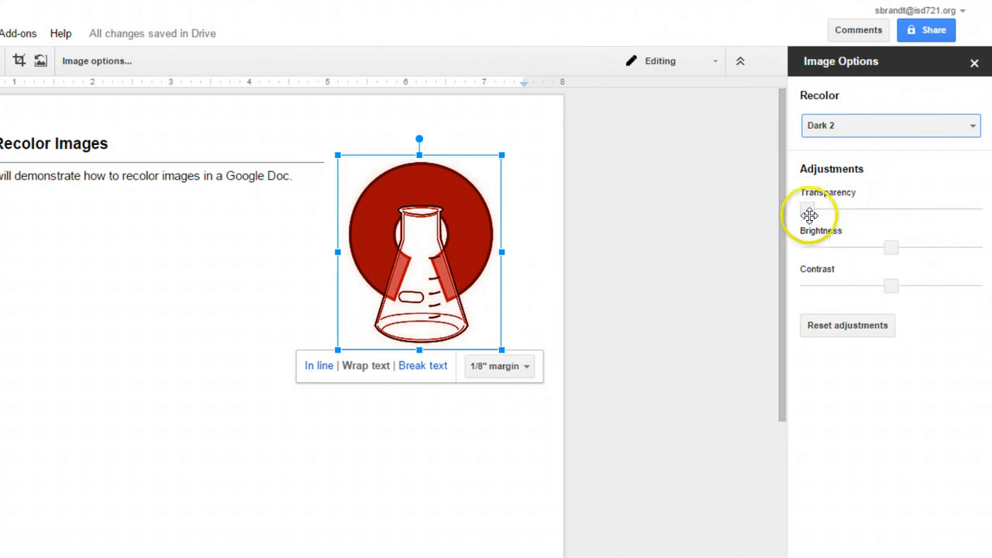
# Step: Raise the flask image's transparency to about 39%
pyautogui.moveTo(809, 208); pyautogui.dragTo(863, 208)
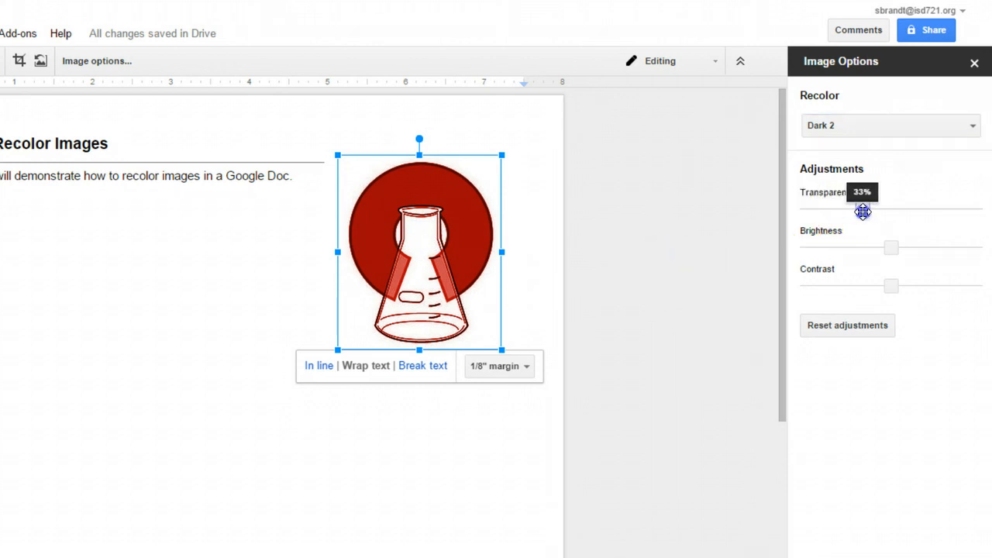
pyautogui.moveTo(860, 202); pyautogui.dragTo(874, 202)
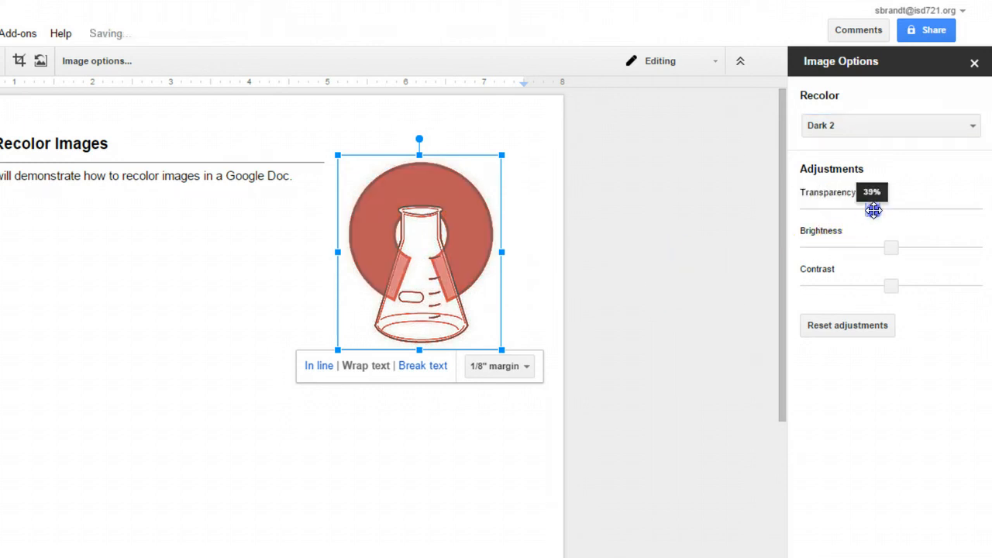
pyautogui.click(847, 325)
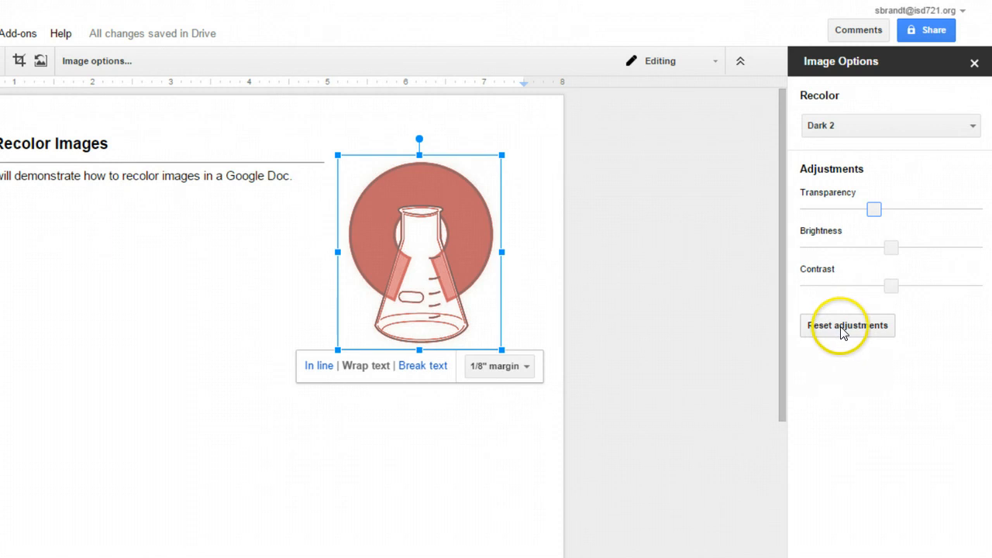
# Step: Reset the flask's adjustments and switch Recolor back to No recolor
pyautogui.click(847, 325)
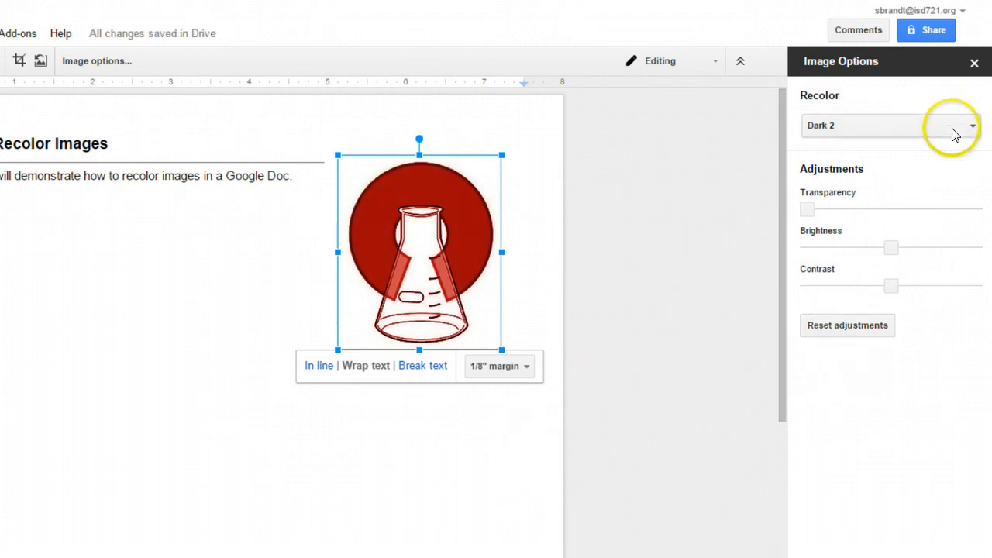
pyautogui.click(890, 125)
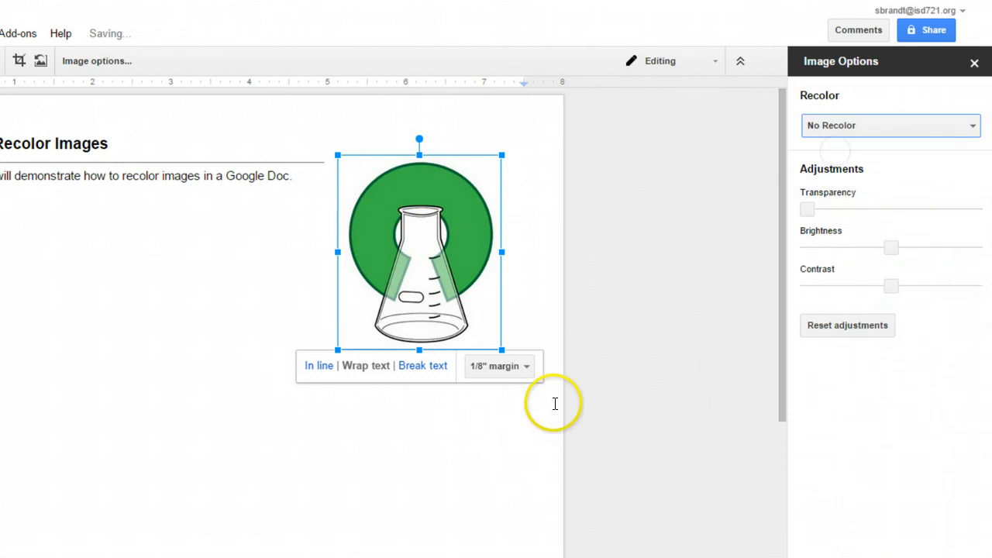
pyautogui.click(890, 126)
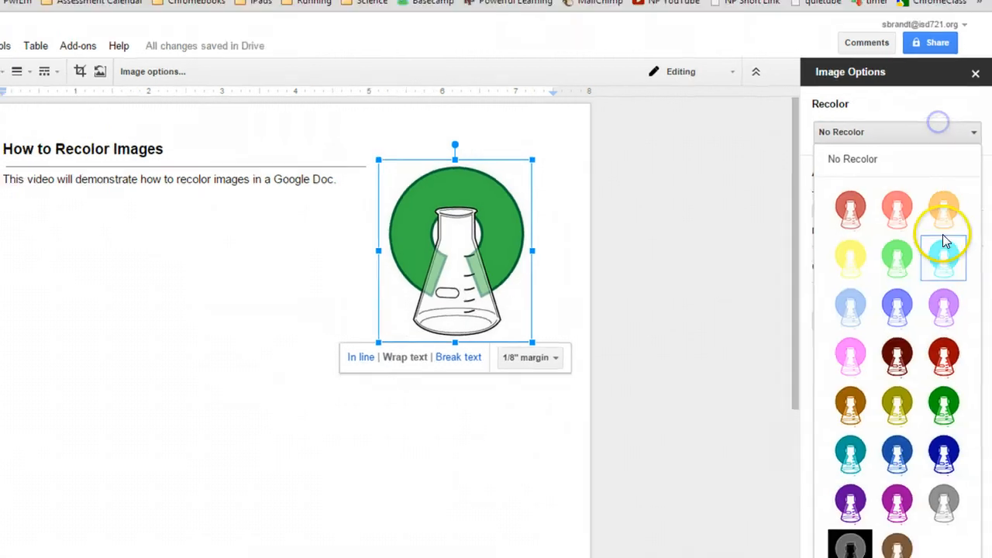